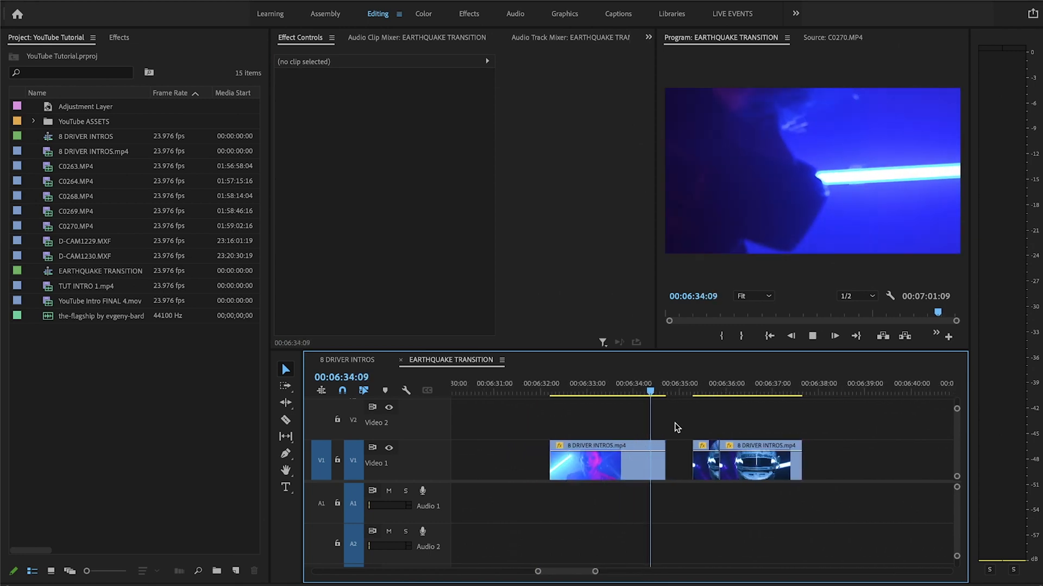
# - Scrub across the blue and red clips and park the playhead at the 06:52:03 edit
pyautogui.click(605, 461)
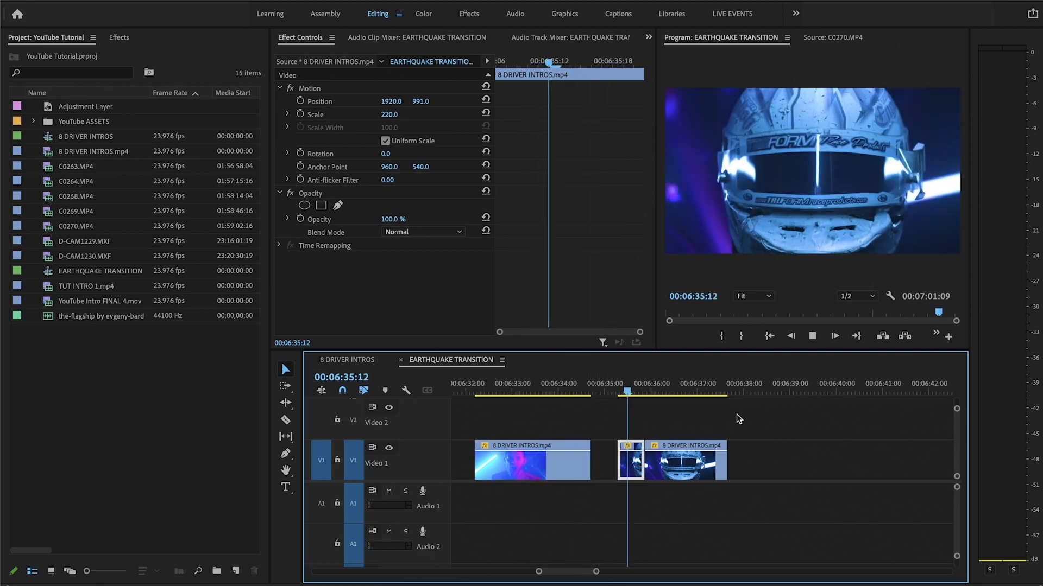
pyautogui.click(640, 392)
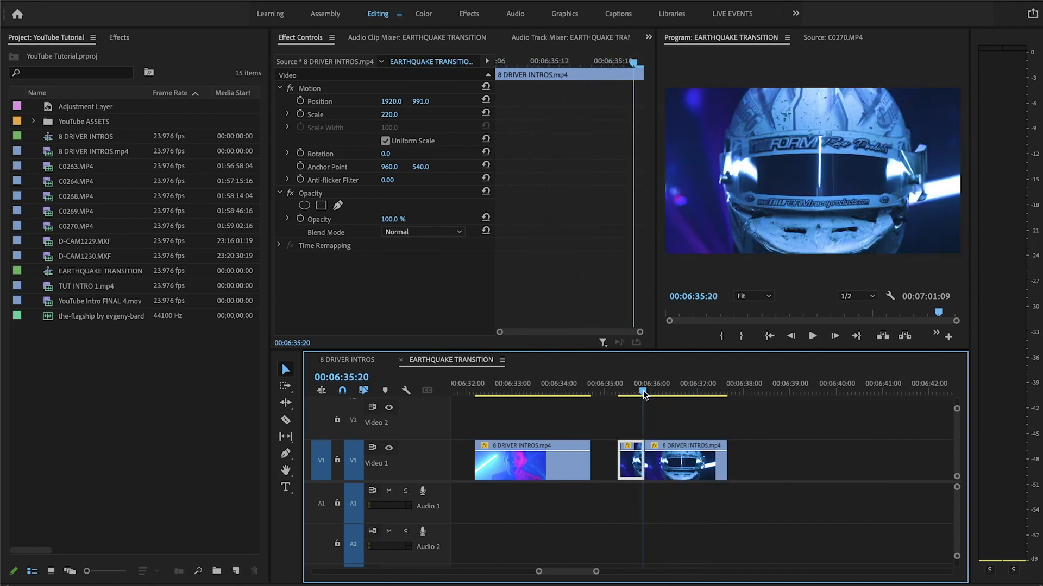
pyautogui.click(698, 392)
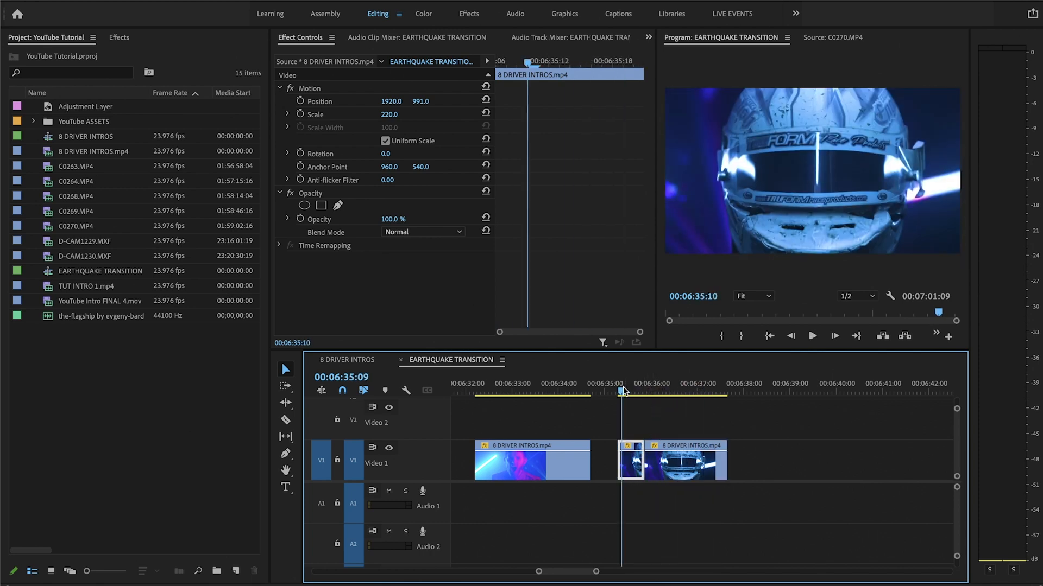
pyautogui.click(812, 336)
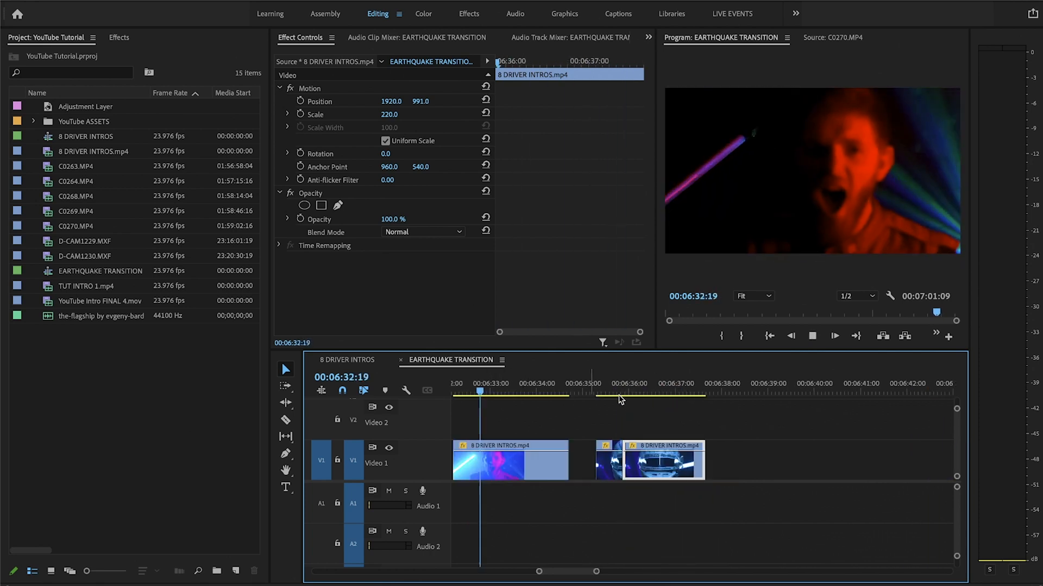
pyautogui.click(565, 392)
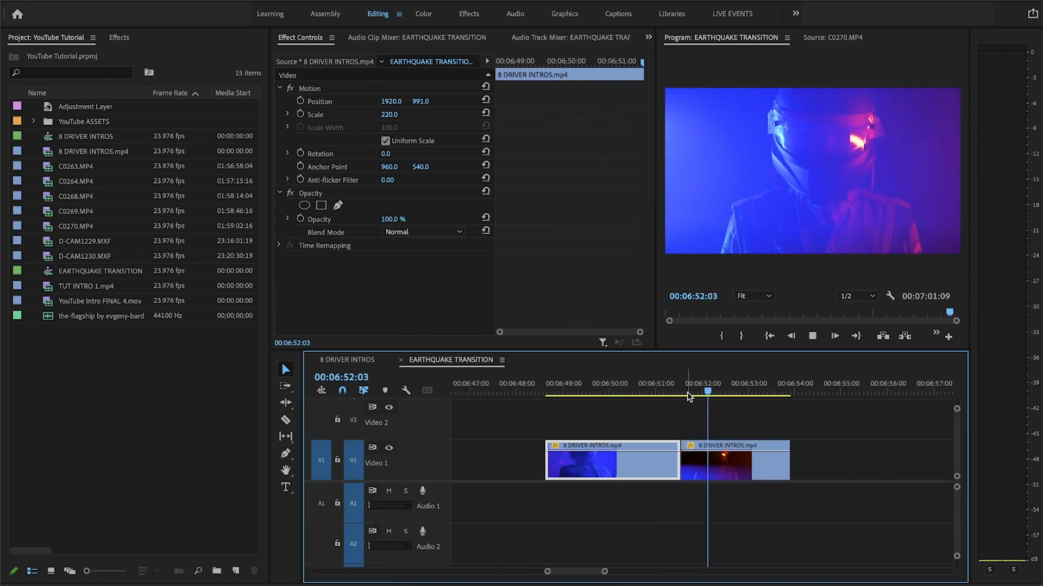
# - Create a 3840×2160 adjustment layer and place it on V2 over the 06:52 cut
pyautogui.click(632, 391)
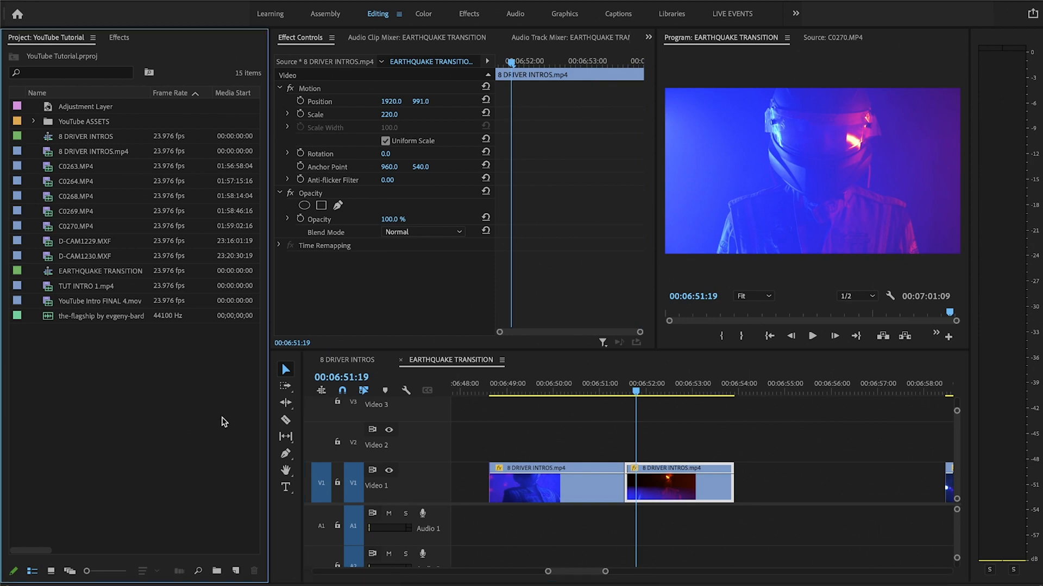
pyautogui.click(236, 571)
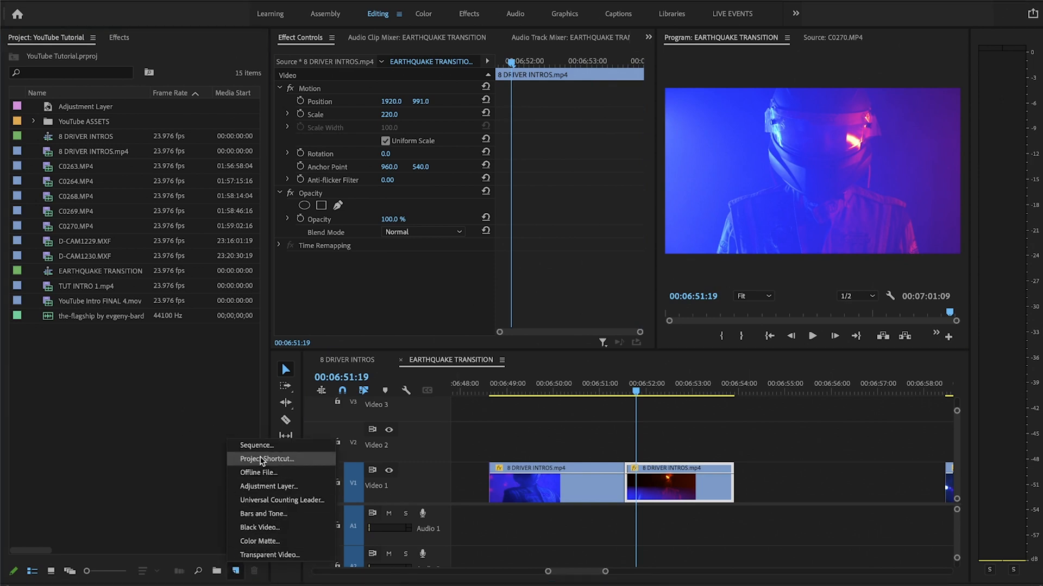
pyautogui.click(269, 486)
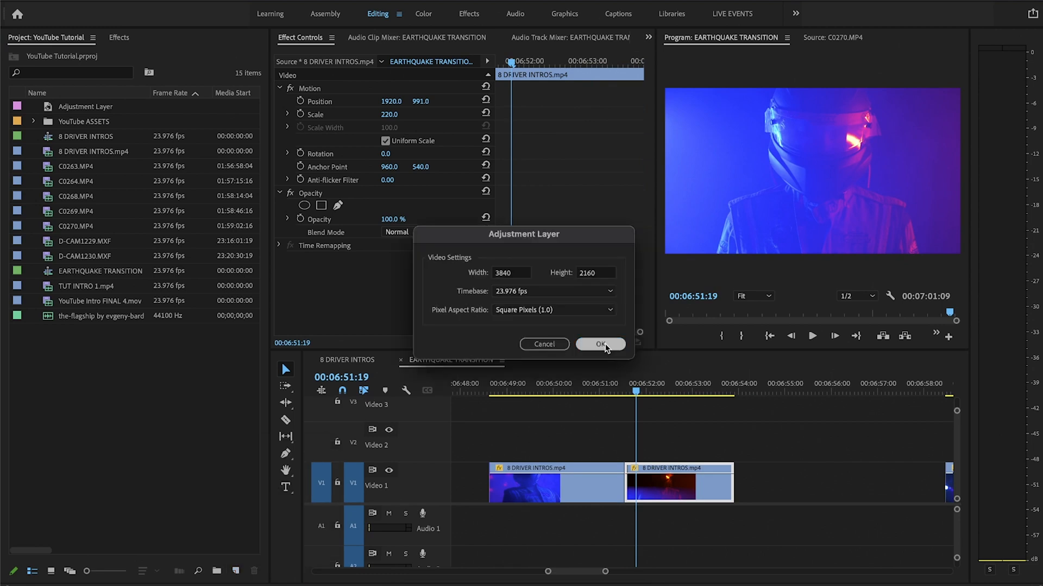
pyautogui.click(599, 344)
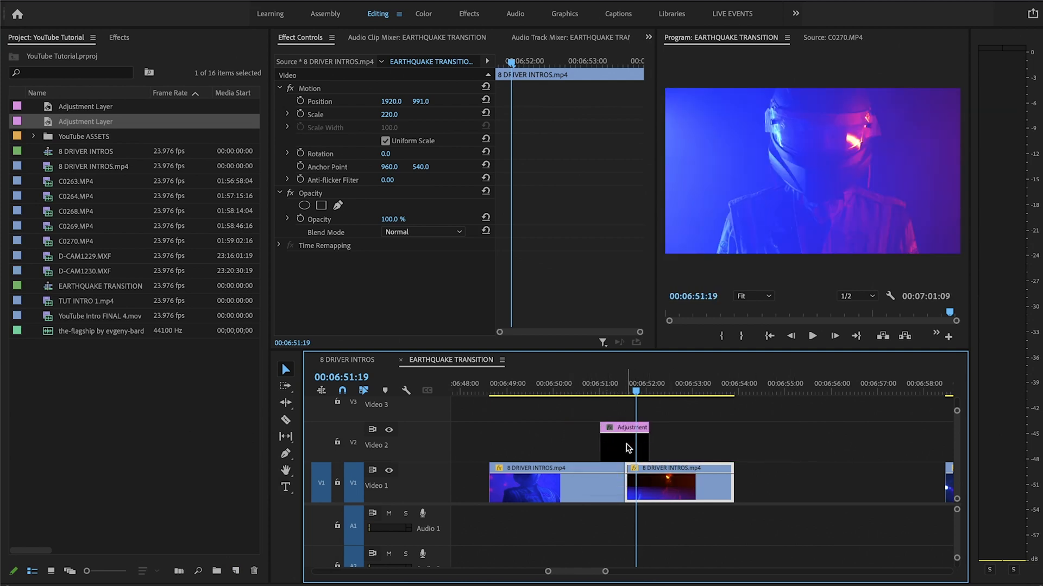
pyautogui.click(624, 427)
pyautogui.write('transfor')
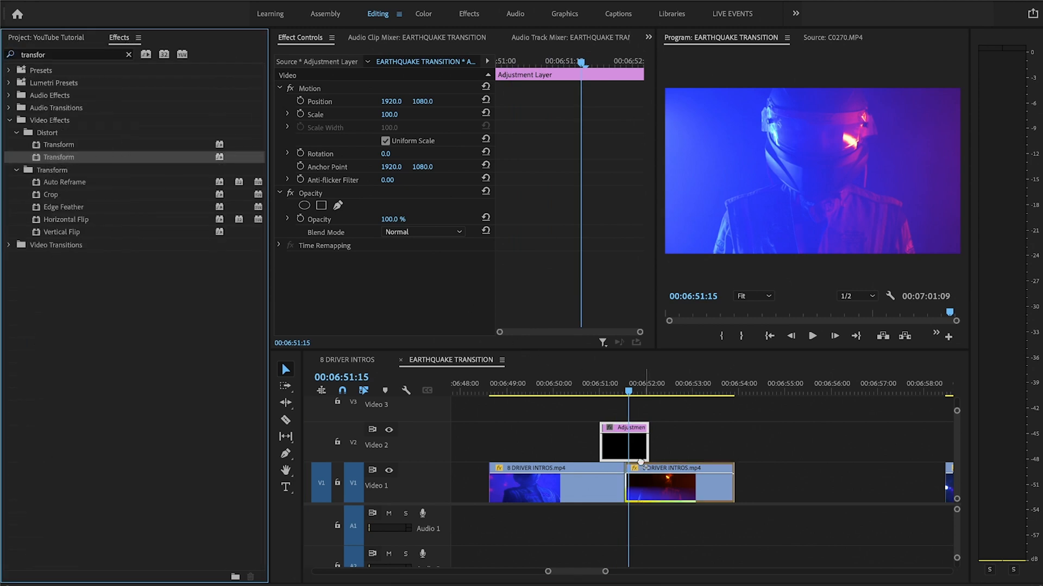
# - Apply Transform to the adjustment layer and set Scale and Position keyframes at its first frame
pyautogui.scroll(-3)
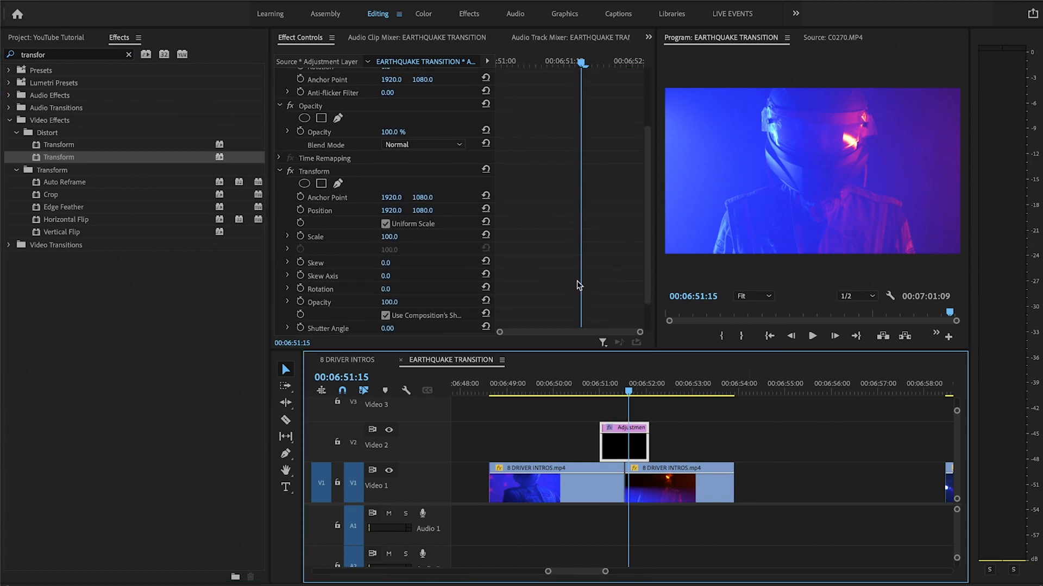
pyautogui.scroll(-3)
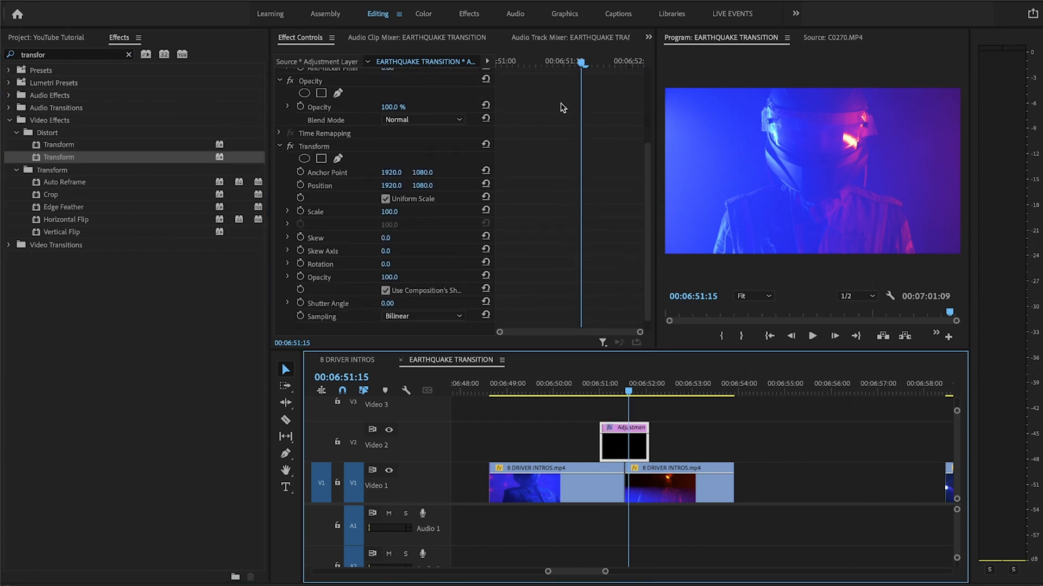
pyautogui.click(598, 383)
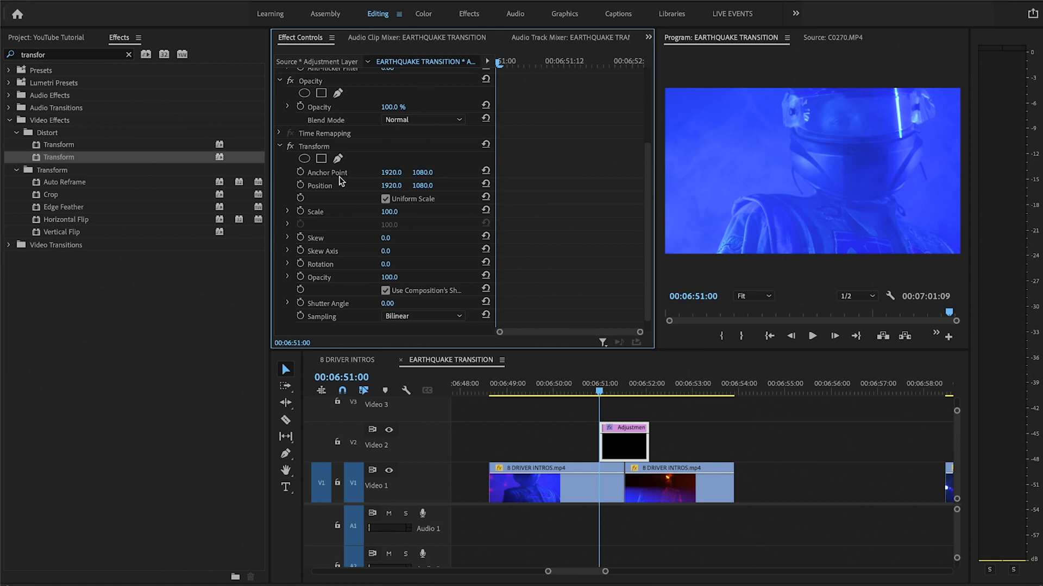
pyautogui.moveTo(300, 212)
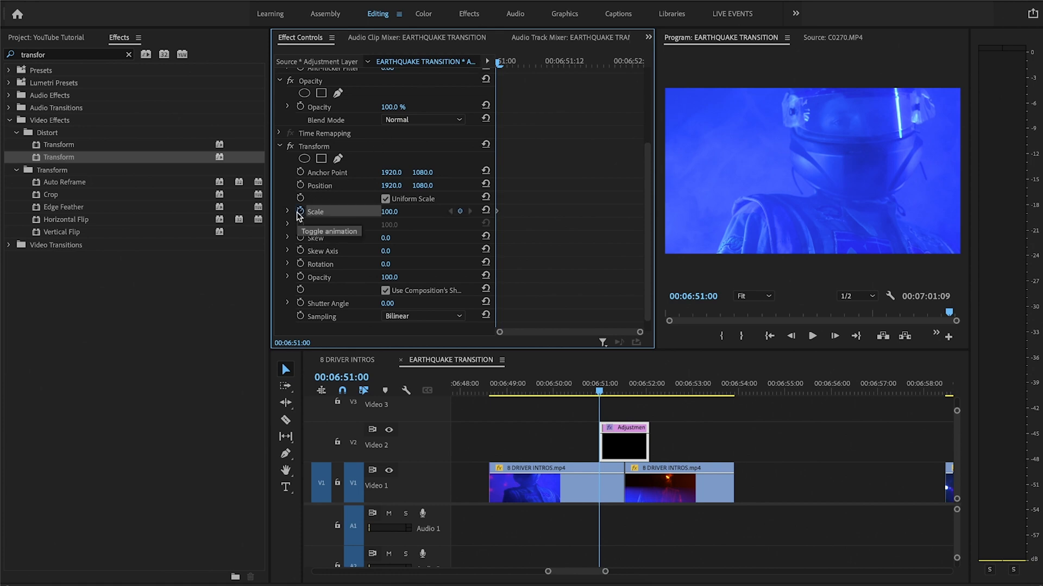
pyautogui.moveTo(300, 187)
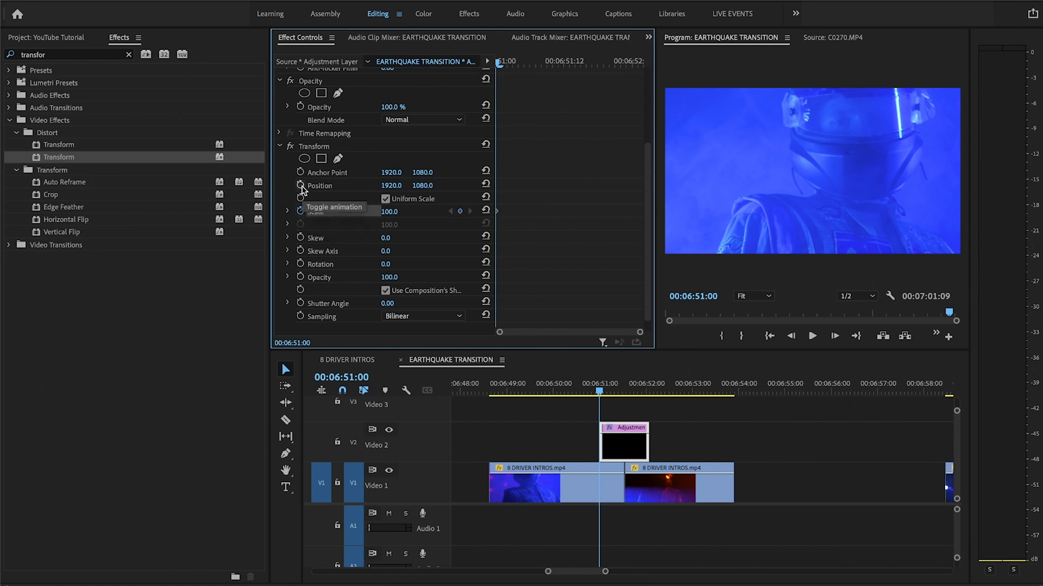
pyautogui.click(301, 185)
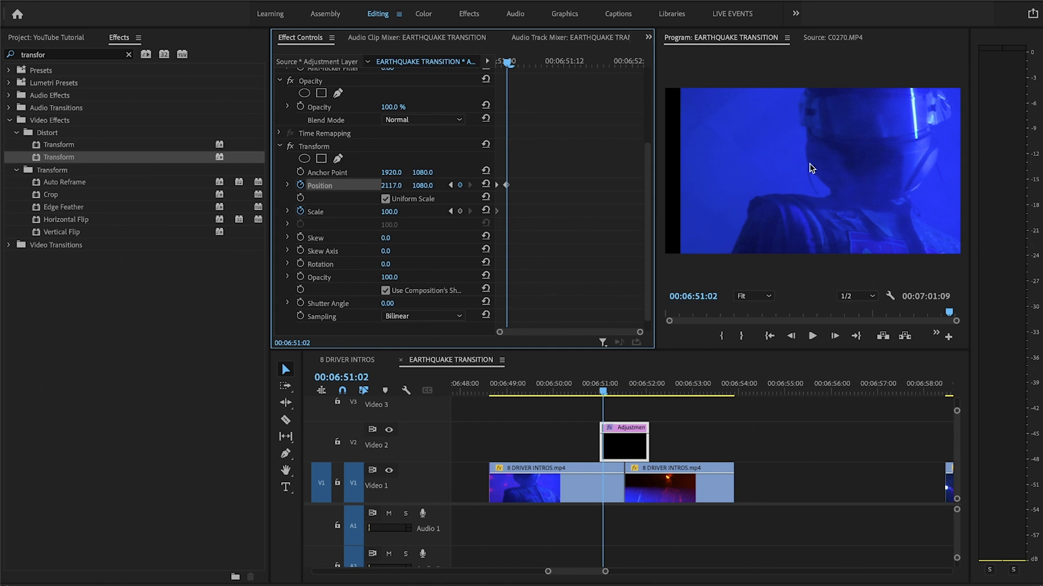
pyautogui.moveTo(682, 160)
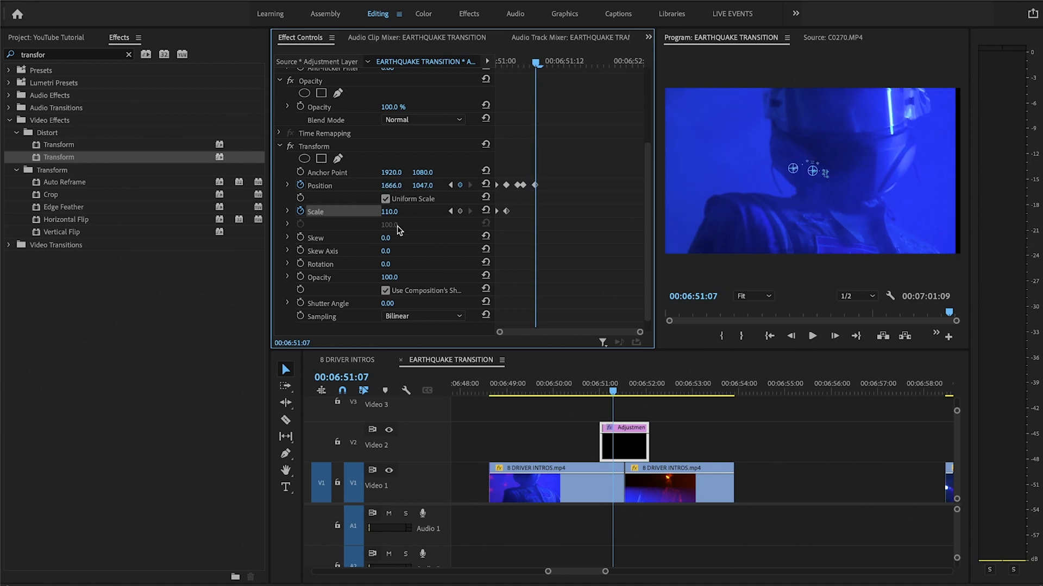
# - Add shake keyframes by nudging the Transform scale and editing the vertical position value
pyautogui.moveTo(390, 211); pyautogui.dragTo(390, 207)
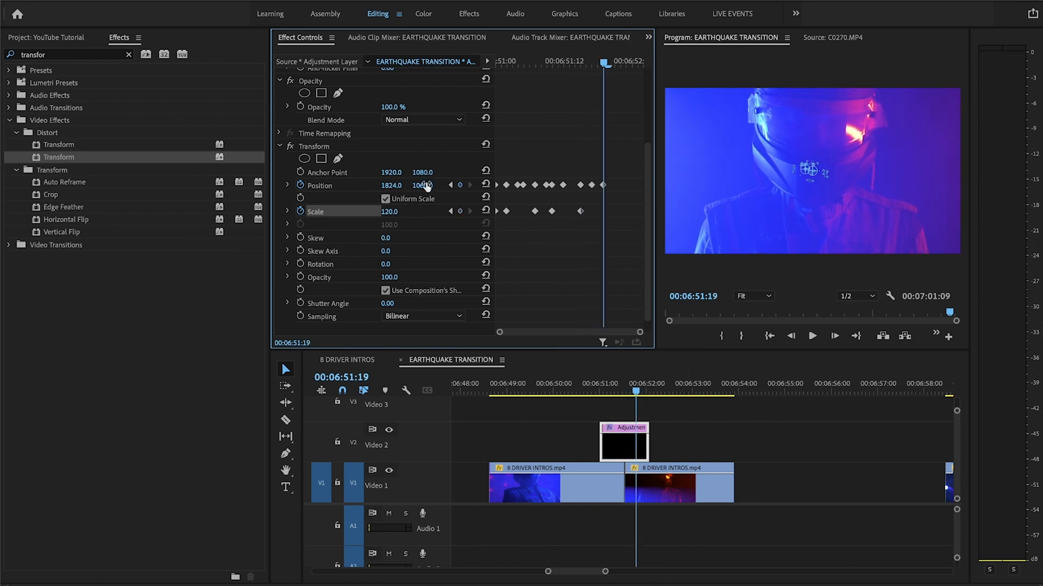
pyautogui.doubleClick(390, 211)
pyautogui.write('110')
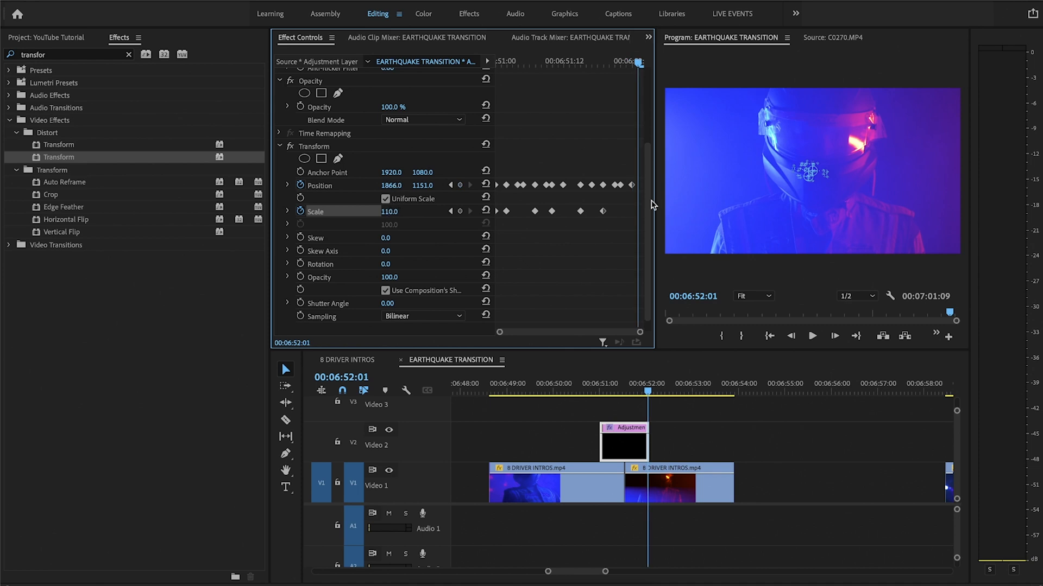
# - Set the final 06:52:01 keyframe to Scale 101.4, then reselect the adjustment layer and review
pyautogui.doubleClick(390, 211)
pyautogui.write('100')
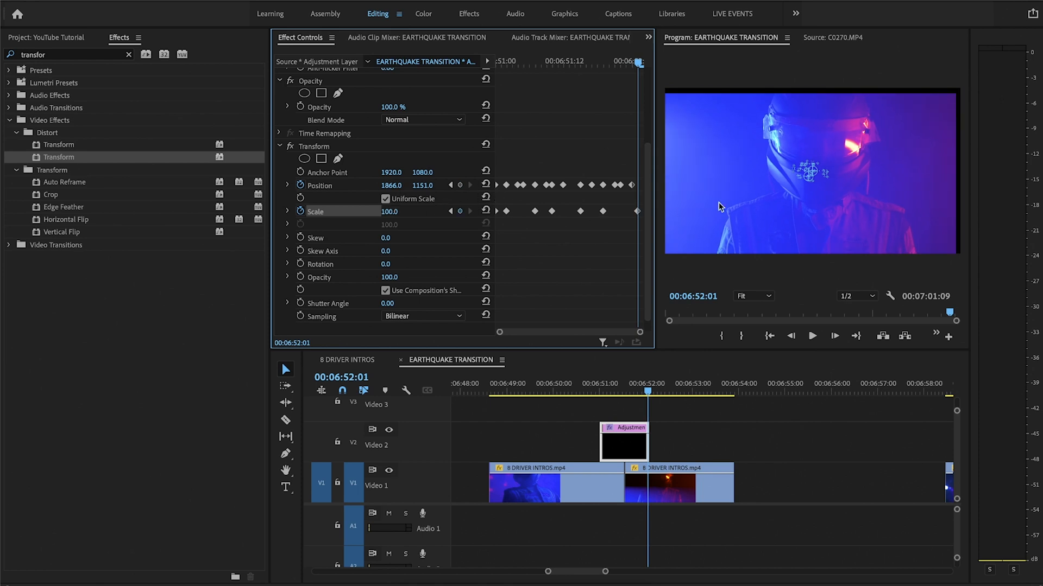
pyautogui.moveTo(429, 185)
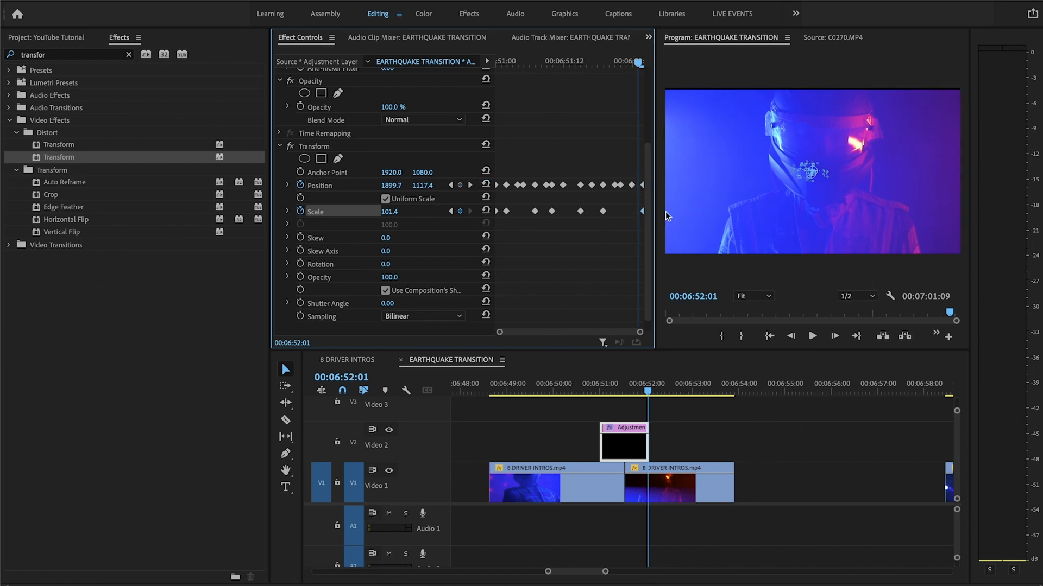
pyautogui.moveTo(780, 104)
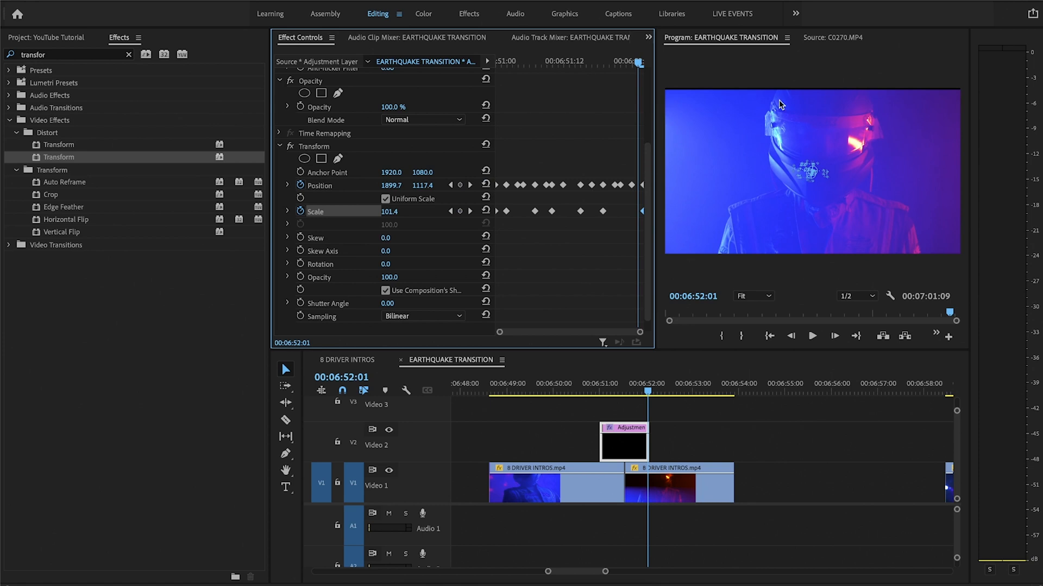
pyautogui.click(678, 483)
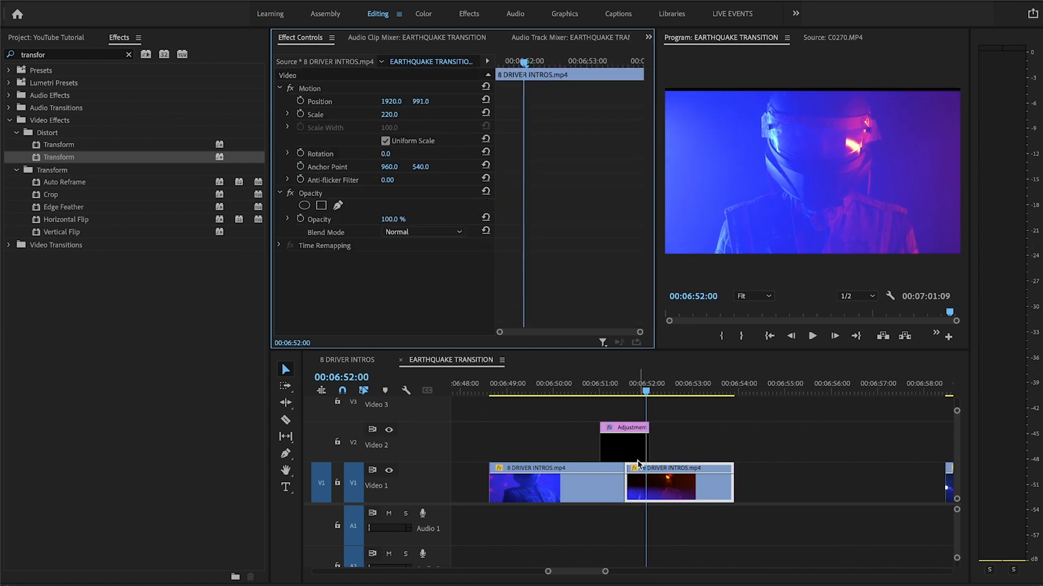
pyautogui.click(622, 442)
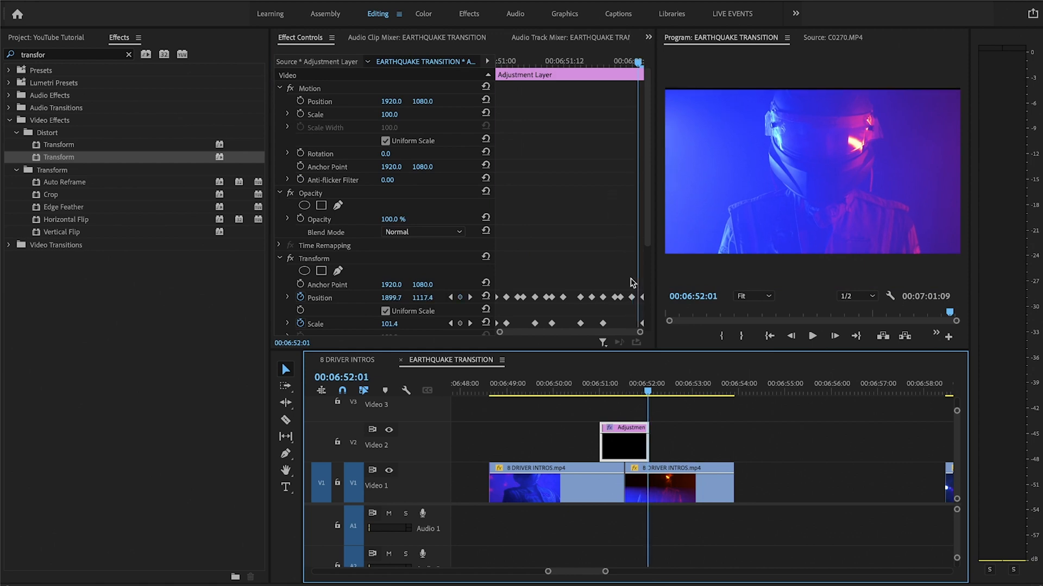
pyautogui.moveTo(469, 299)
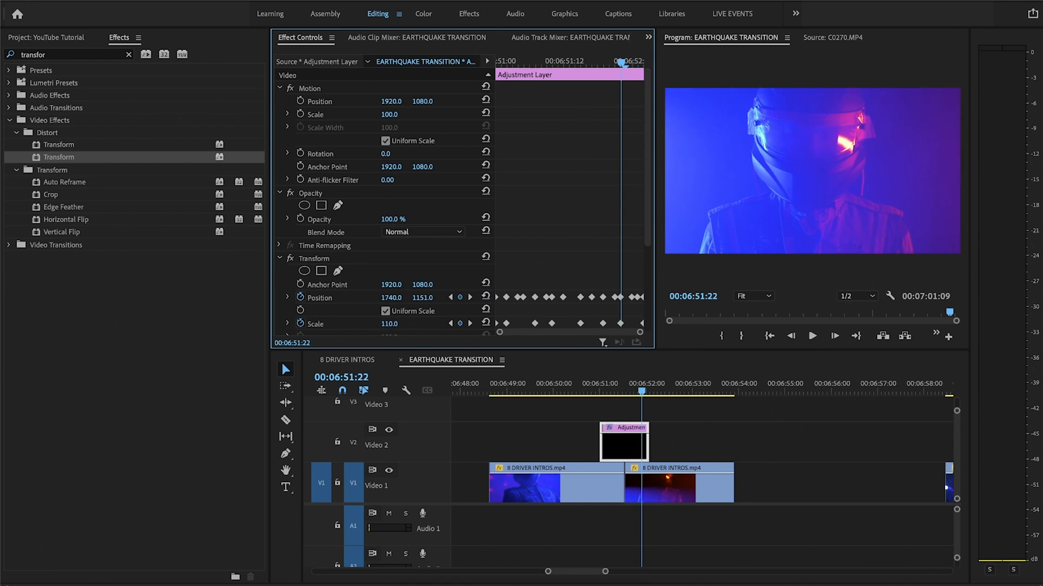
pyautogui.press('Left')
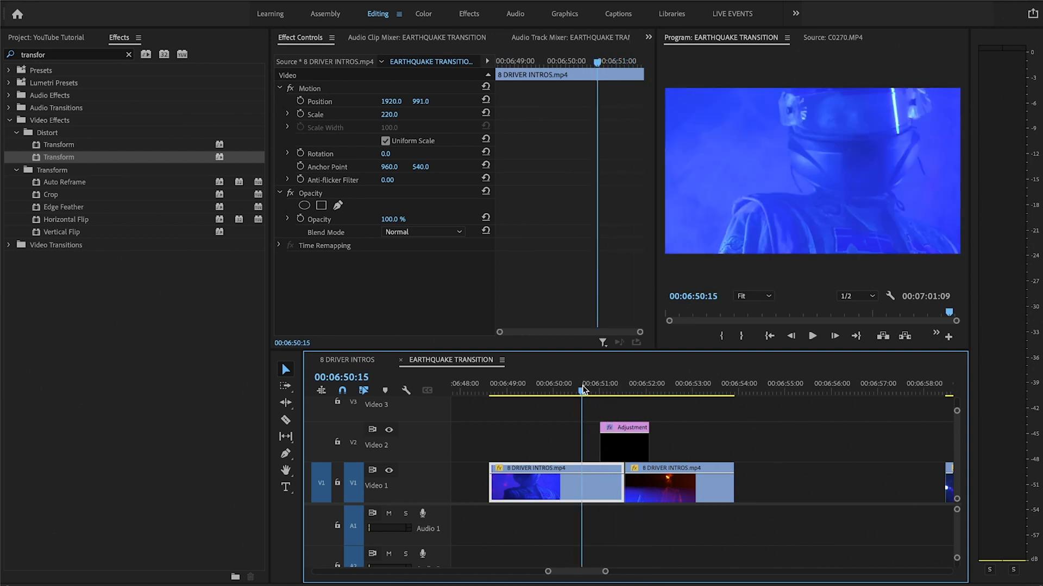
# - Give the adjustment layer's Transform its own 200 shutter angle instead of the sequence's
pyautogui.click(620, 390)
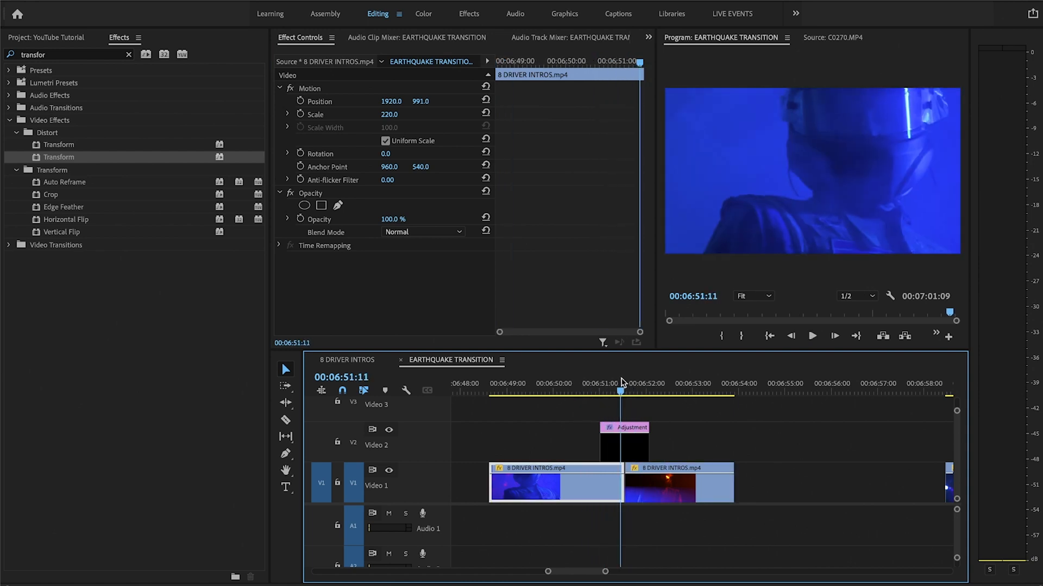
pyautogui.click(616, 391)
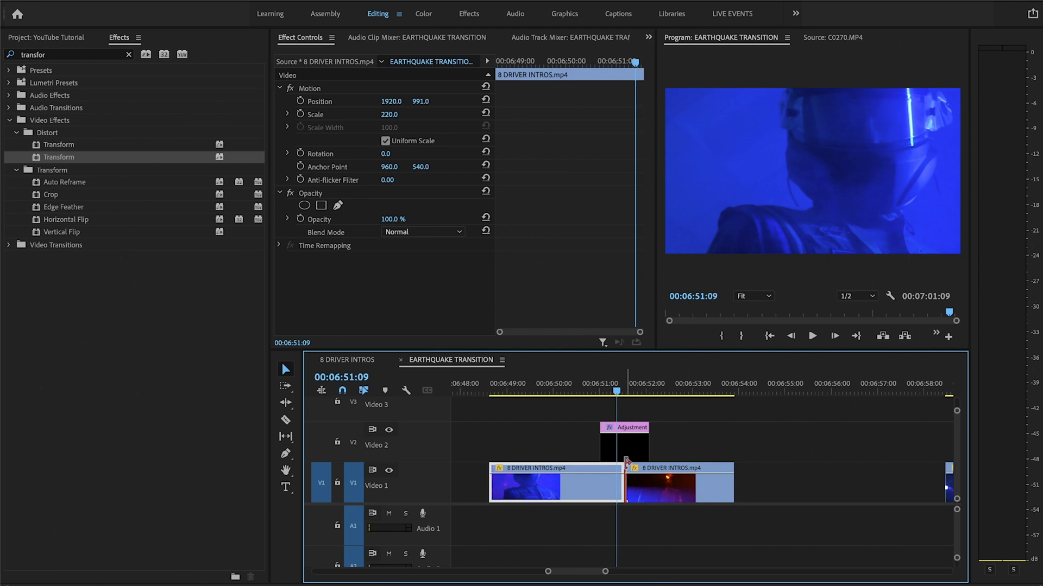
pyautogui.click(624, 428)
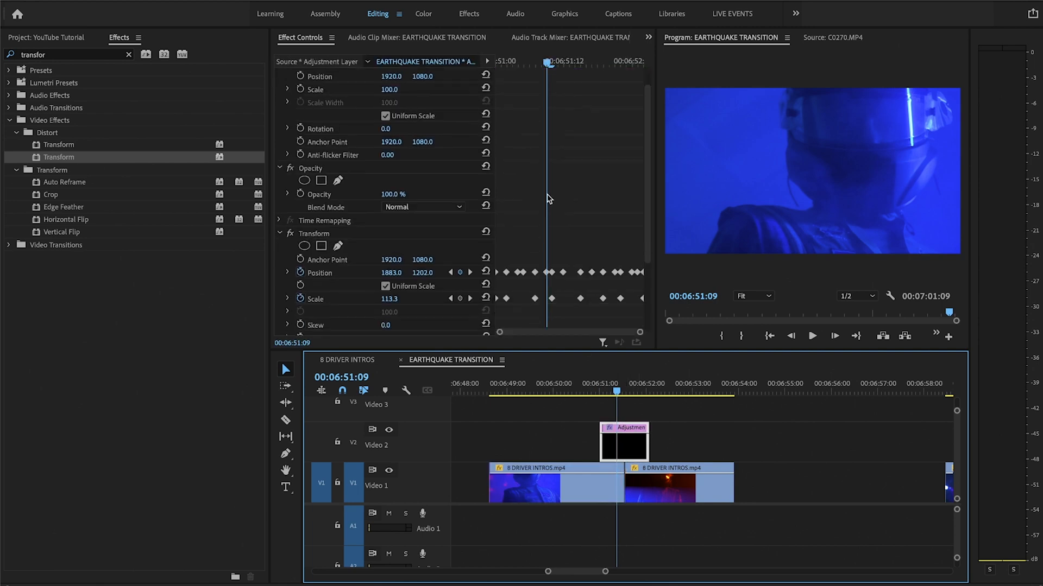
pyautogui.scroll(-3)
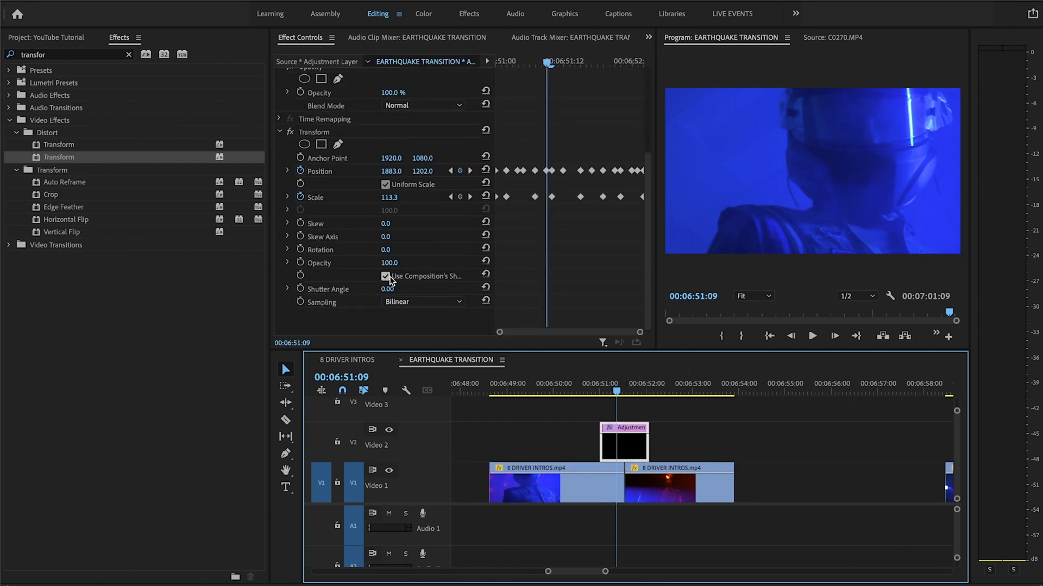
pyautogui.click(385, 276)
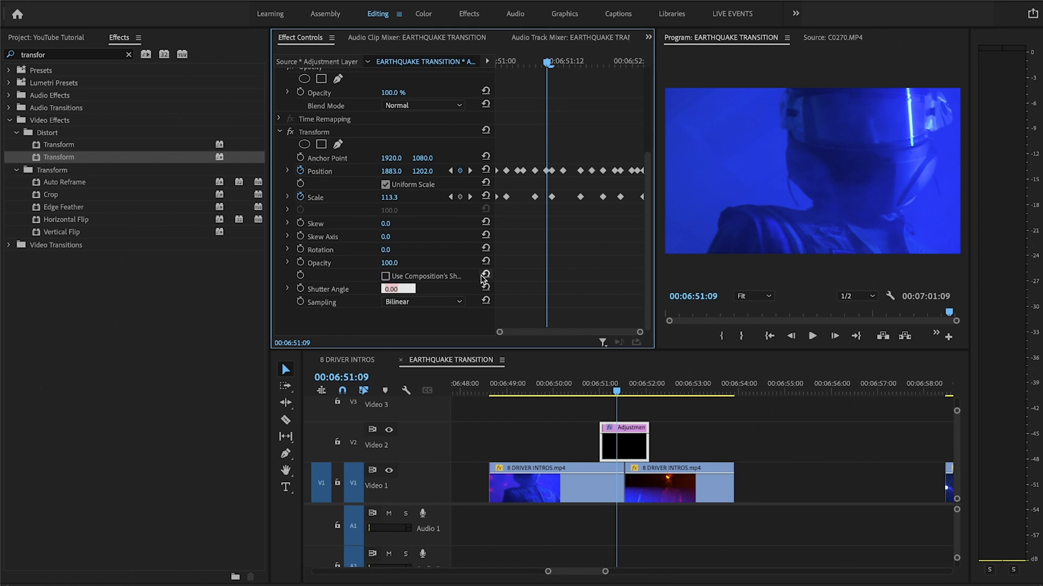
pyautogui.moveTo(484, 275)
pyautogui.write('200')
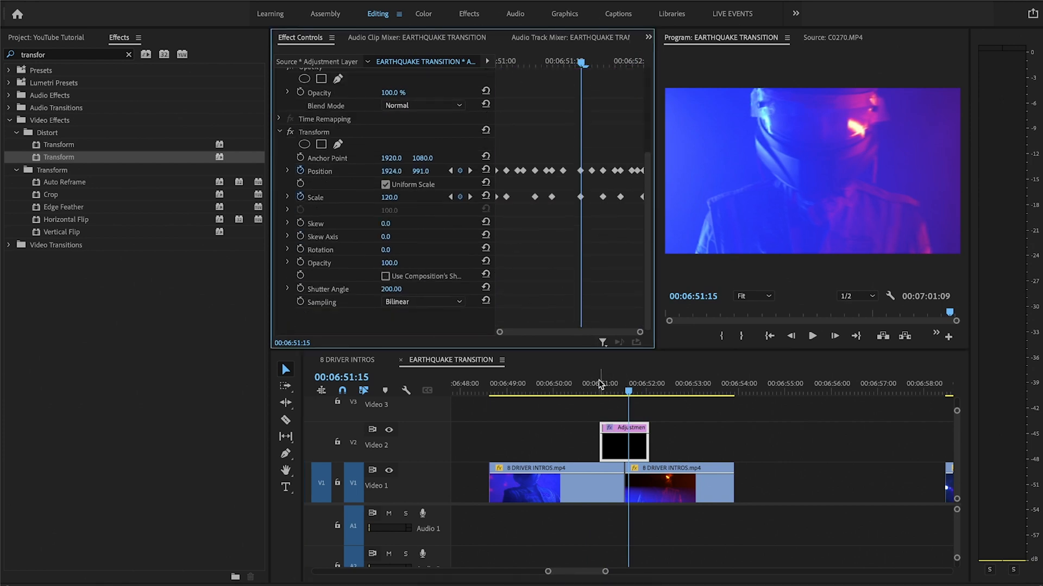
# - Play back the stutter transition from just before the cut
pyautogui.click(555, 482)
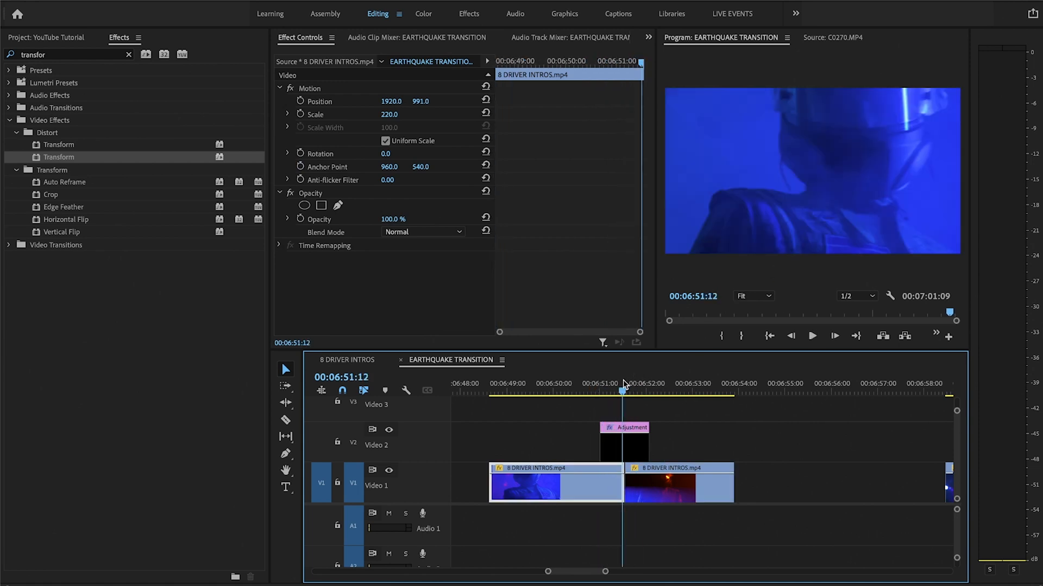
pyautogui.click(598, 390)
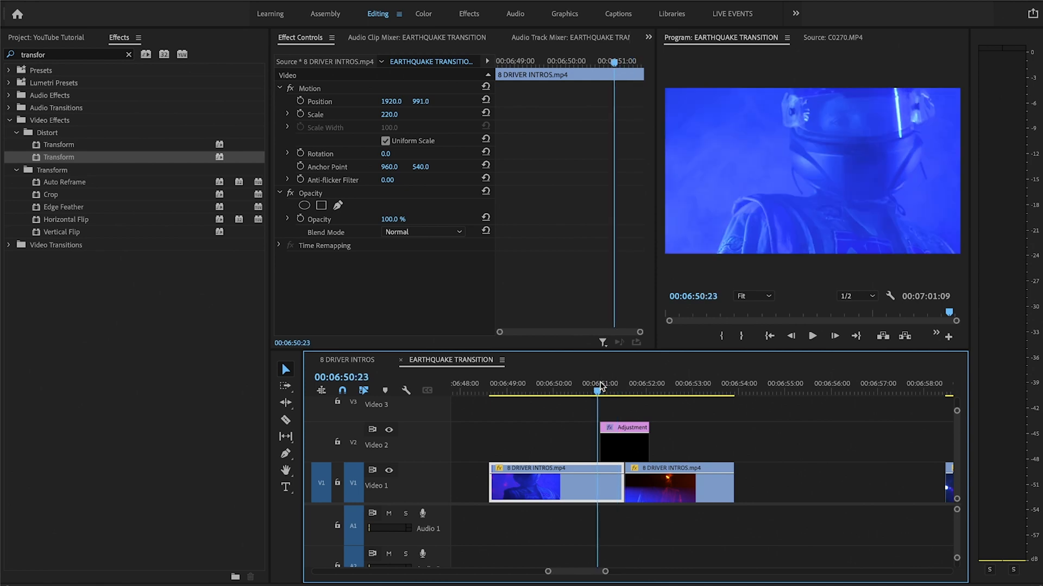
pyautogui.click(812, 335)
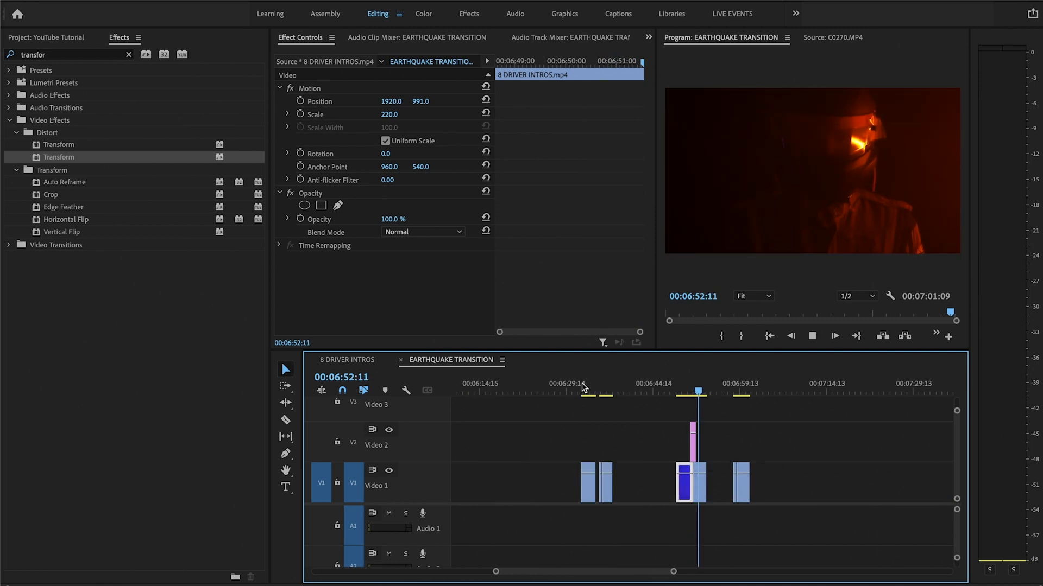
pyautogui.click(771, 386)
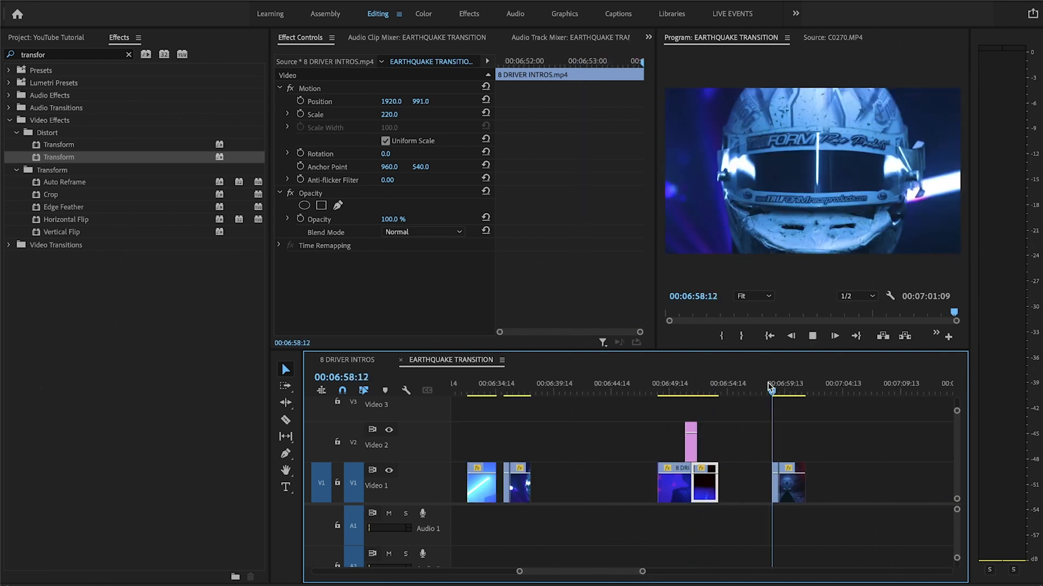